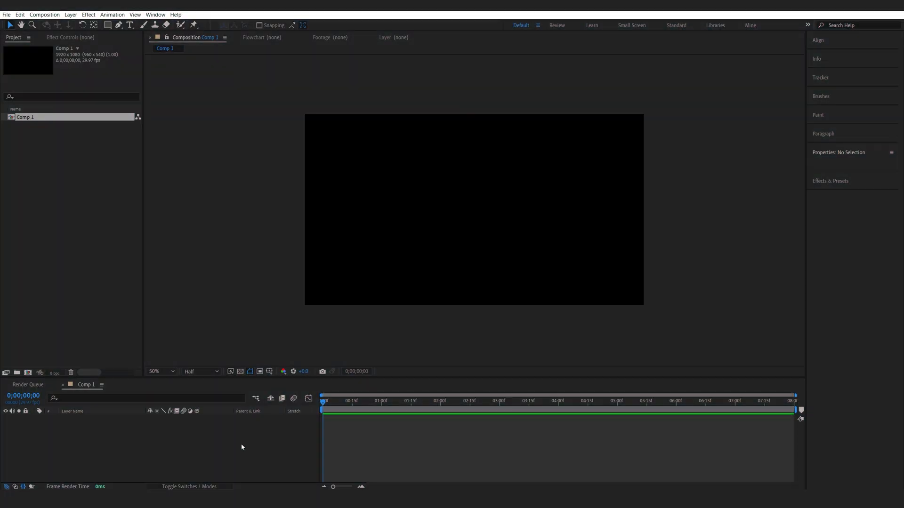
- Create a new solid layer named Fractal to hold the Fractal Noise
right_click(242, 447)
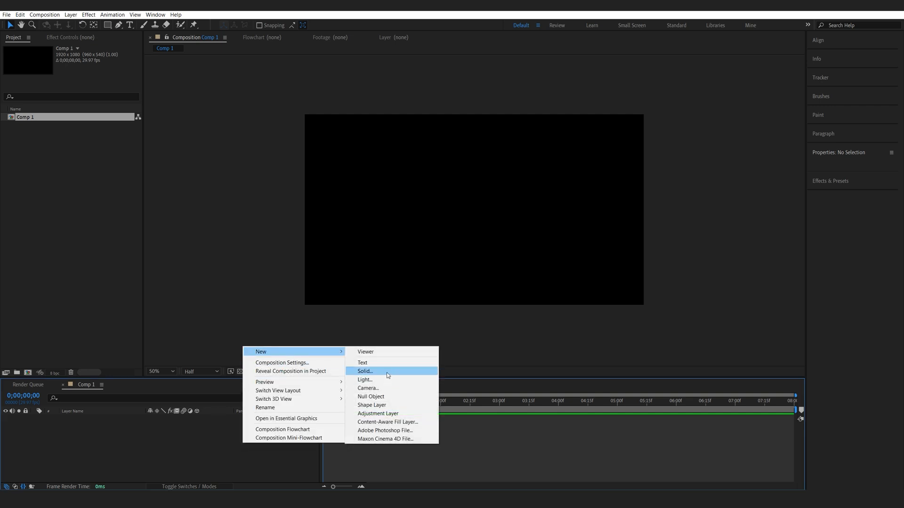
left_click(364, 371)
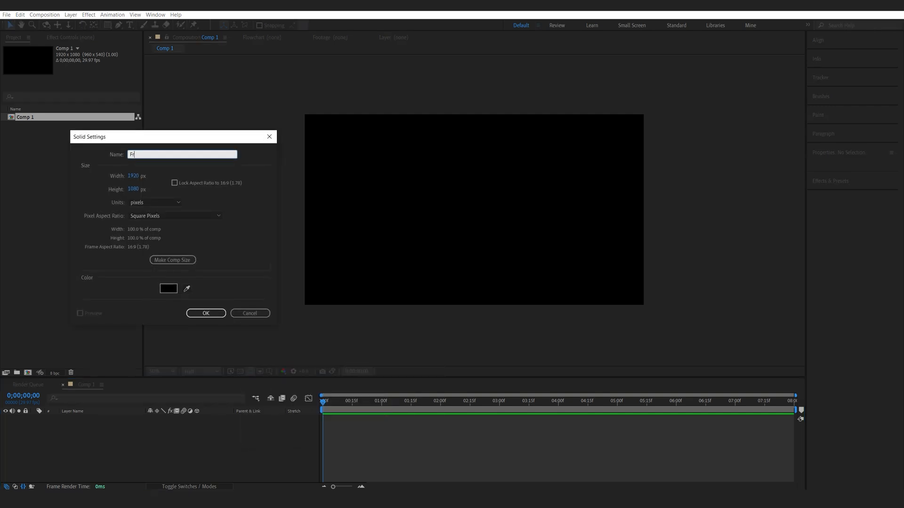
left_click(206, 313)
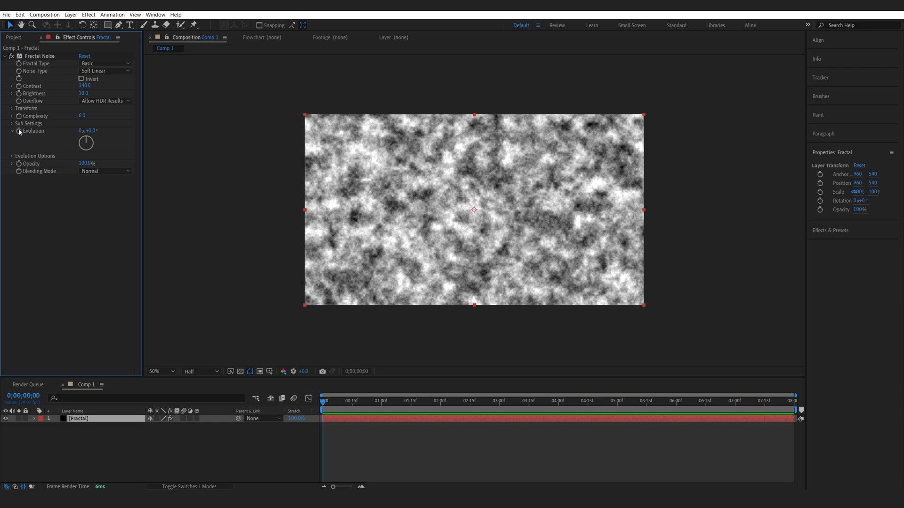
- Drive Evolution with a time*50 expression and pre-compose the layer, moving all attributes
type("time*50")
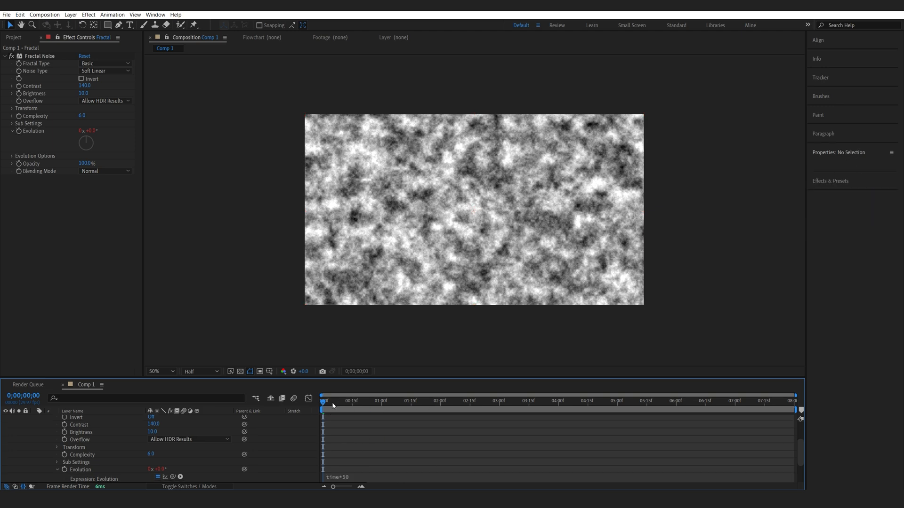
left_click(463, 400)
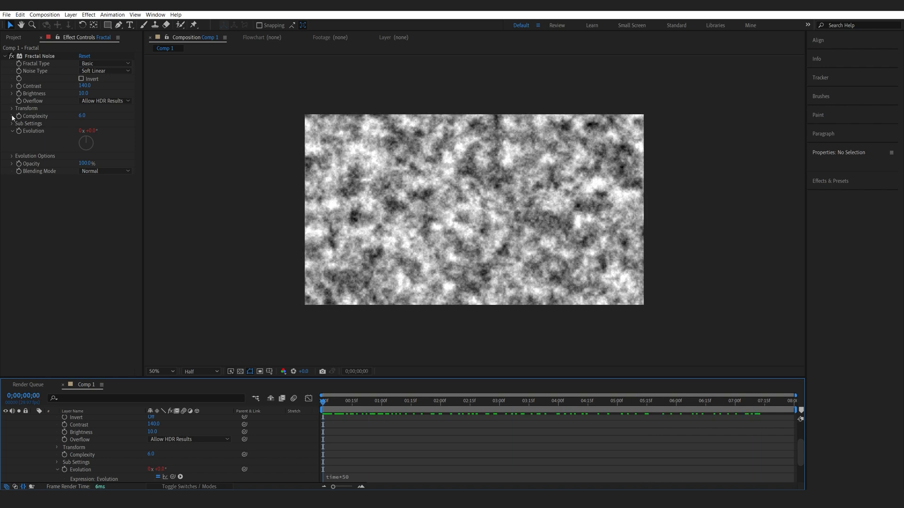
left_click(11, 108)
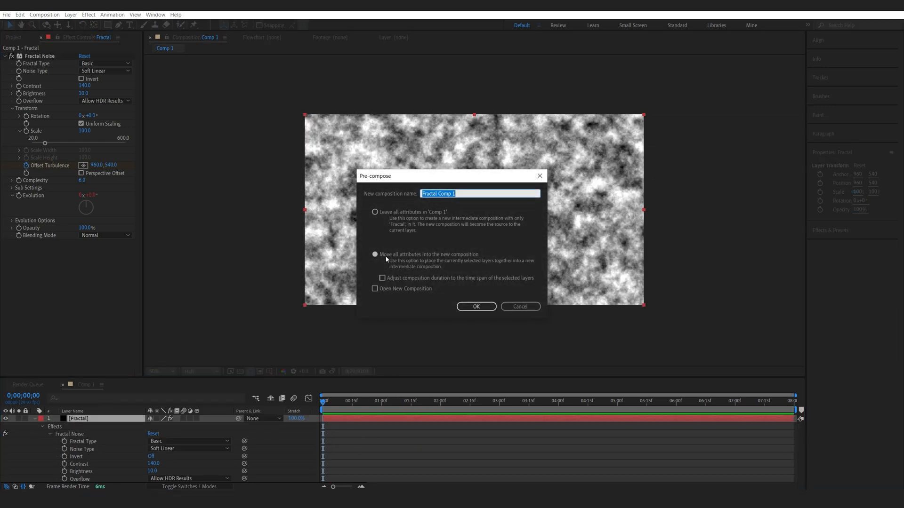
left_click(476, 305)
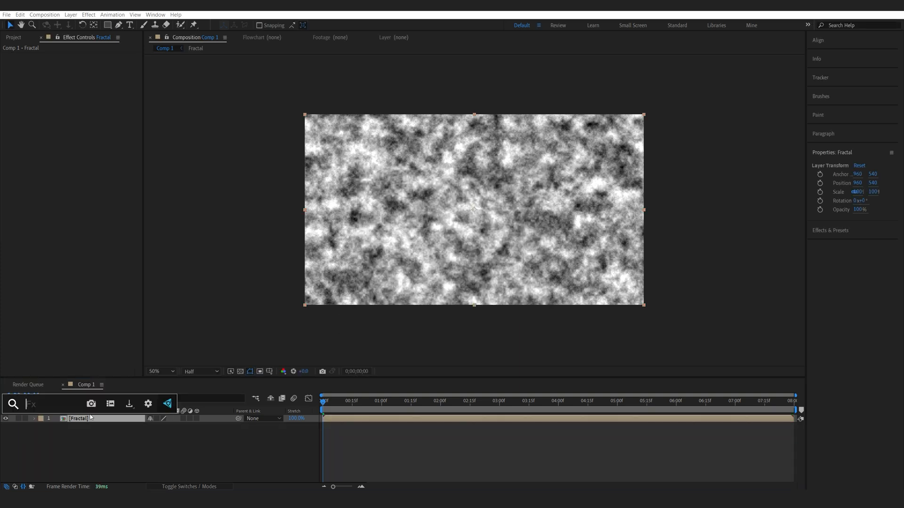
- Apply CC Vector Blur with Type Direction Fading and Amount 40
type("vect")
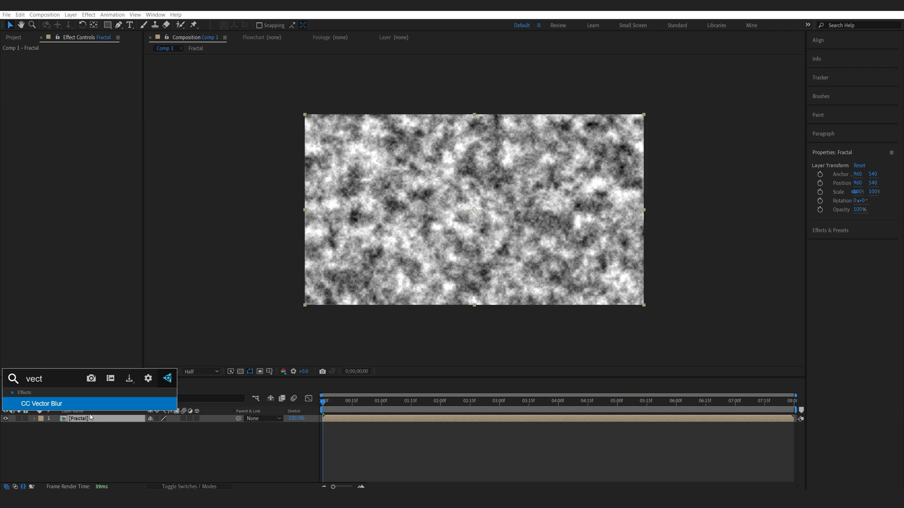
double_click(41, 404)
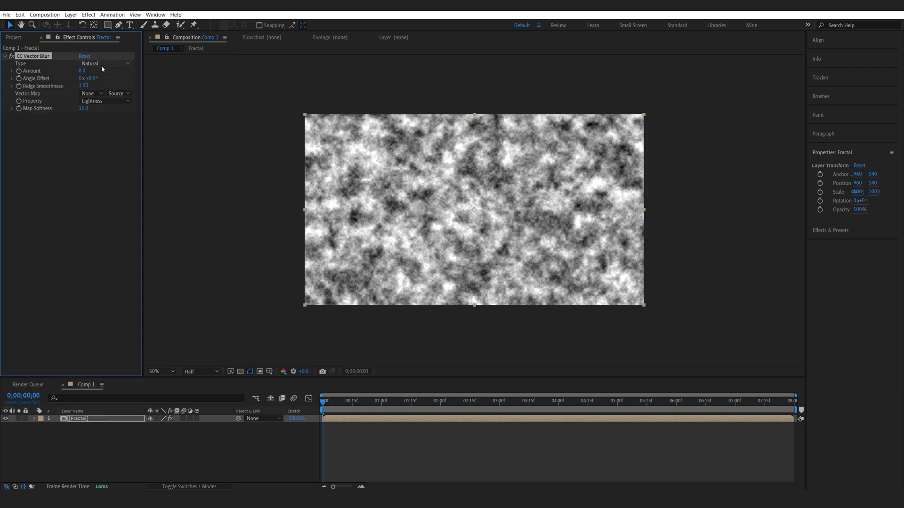
left_click(104, 63)
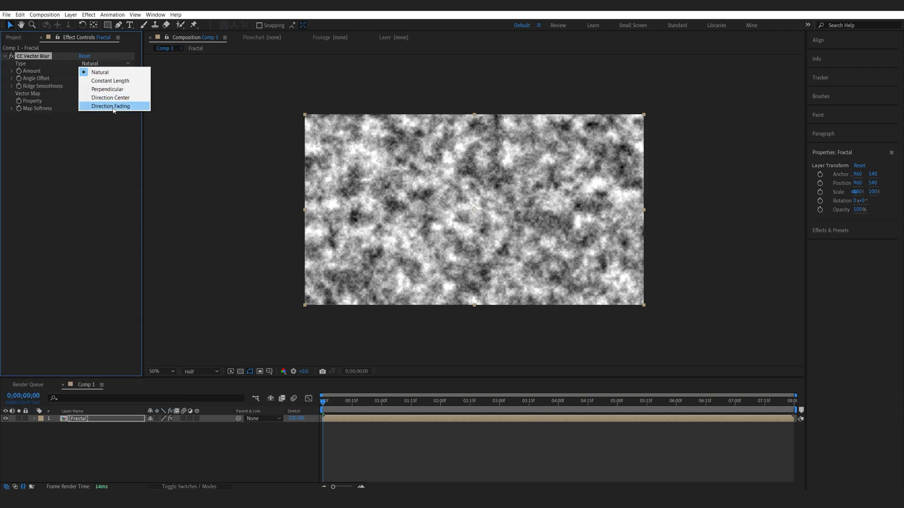
left_click(110, 106)
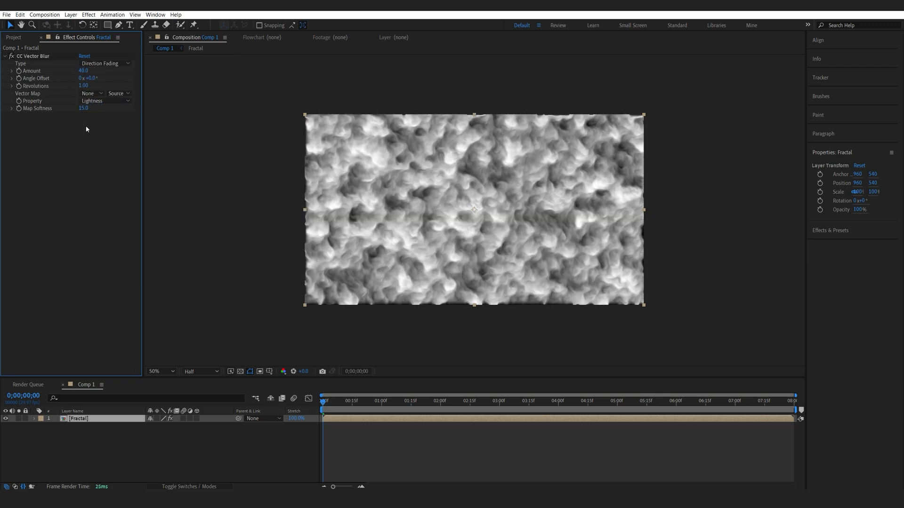
double_click(84, 108)
type("30")
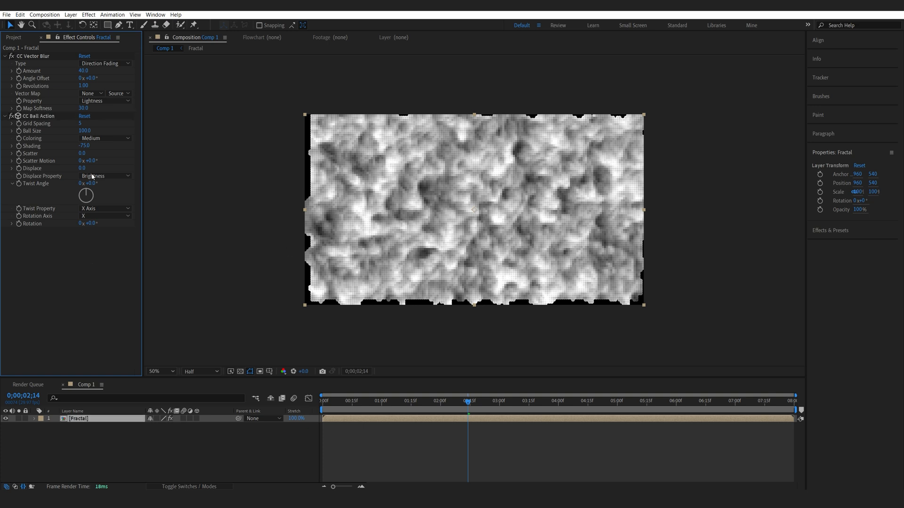
- Set CC Ball Action Grid Spacing to 1 for a smooth, wispy texture
double_click(84, 124)
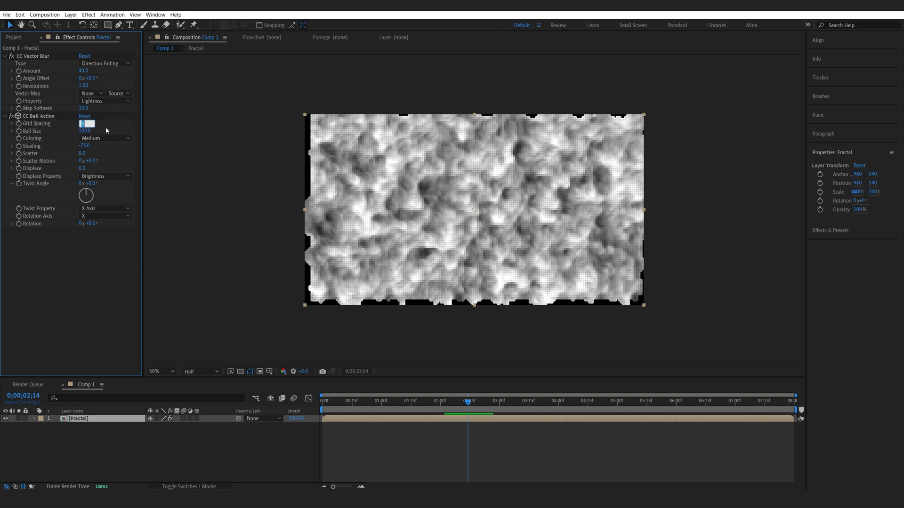
type("1")
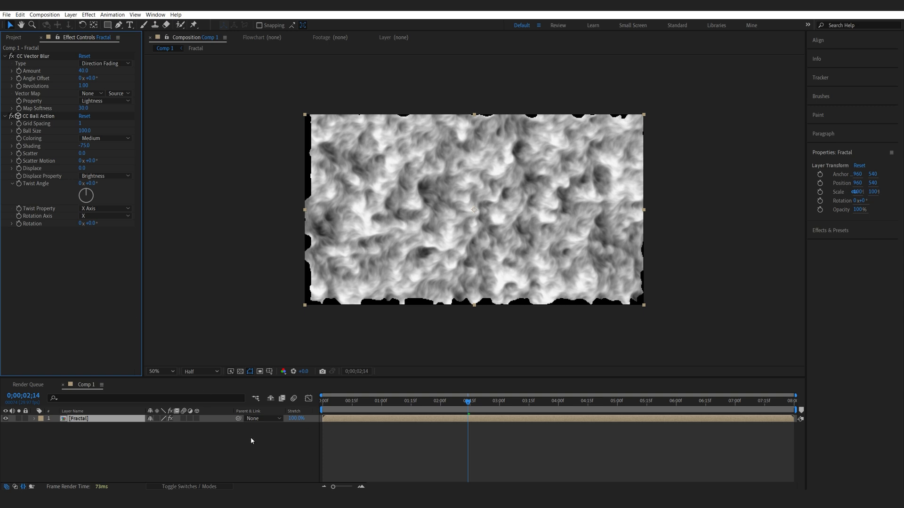
- Add a Camera 1 layer and fly it in close over the tilted noise plane
right_click(250, 440)
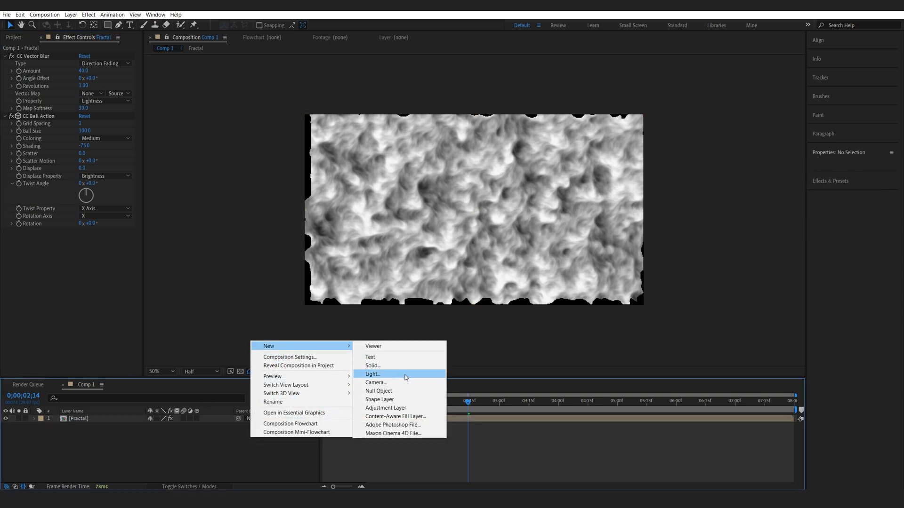
left_click(375, 383)
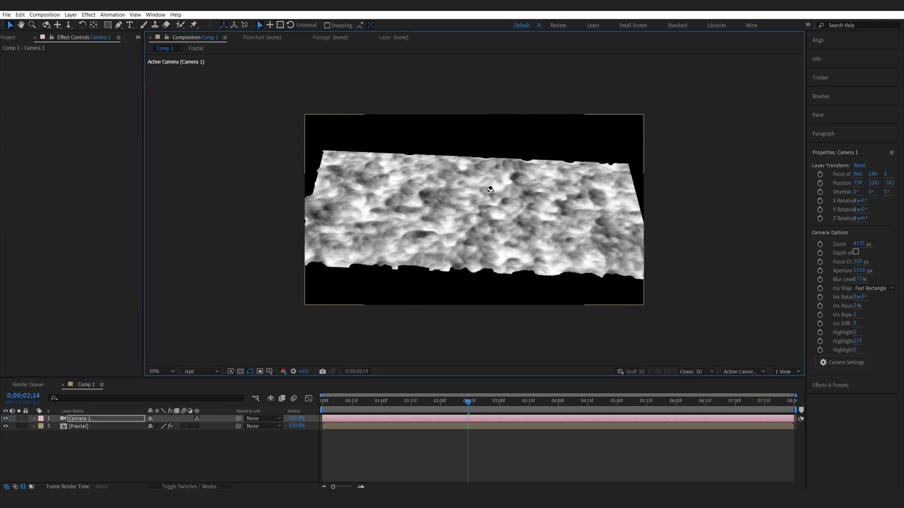
left_click_drag(489, 190, 404, 239)
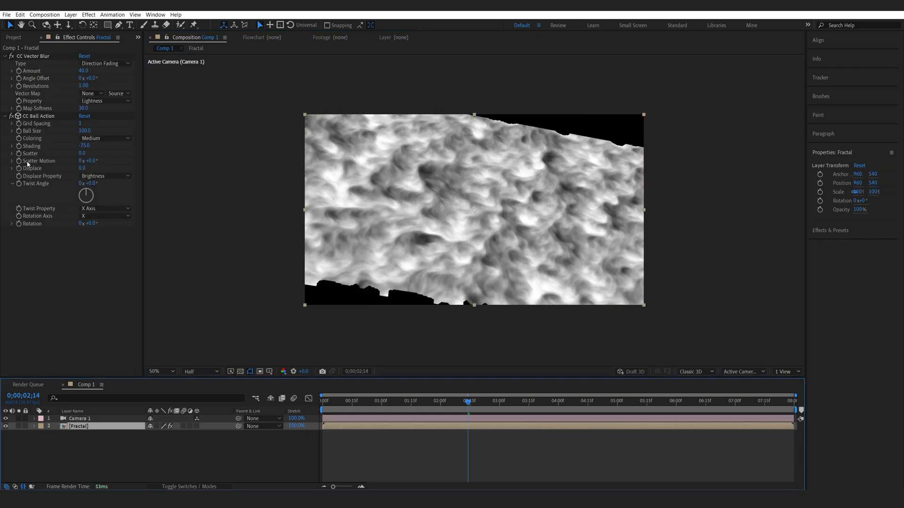
- Raise the Ball Action Displace amount and shrink Ball Size to 49 for fine dotted terrain
left_click(84, 167)
type("-10")
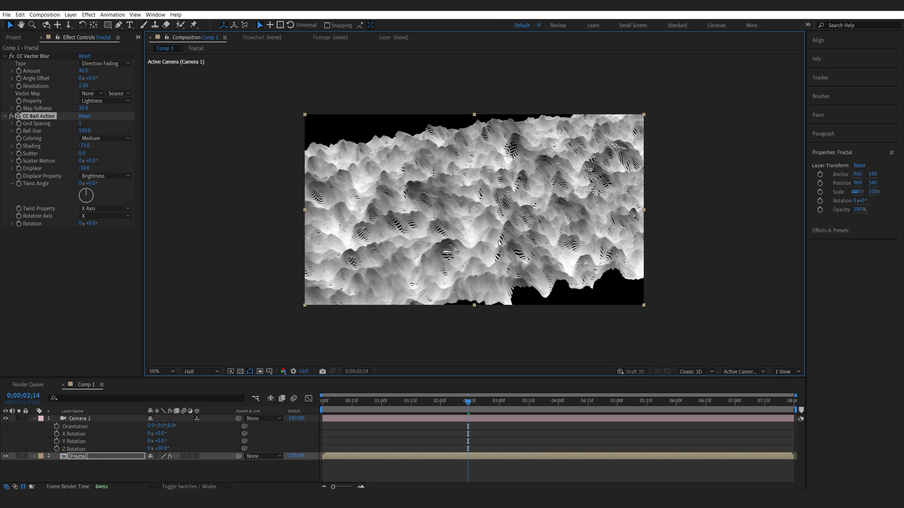
mouse_move(219, 203)
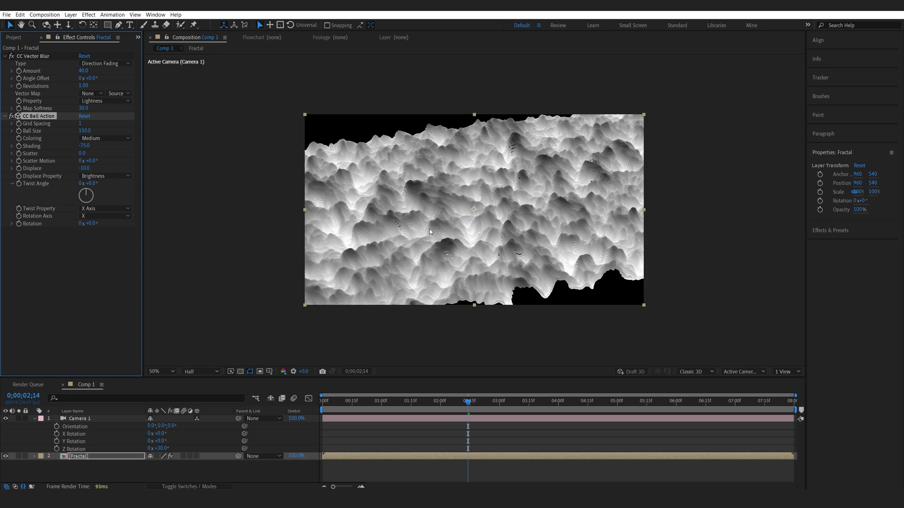
left_click(83, 131)
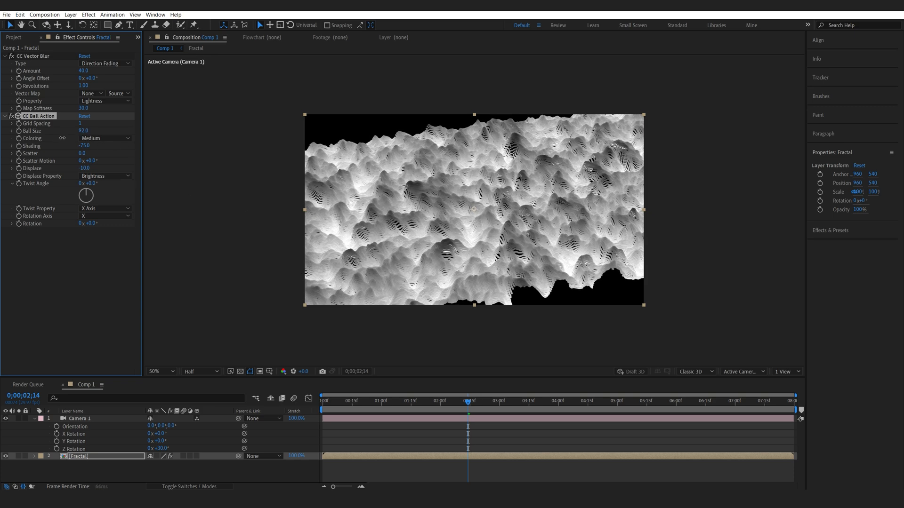
left_click_drag(83, 131, 57, 131)
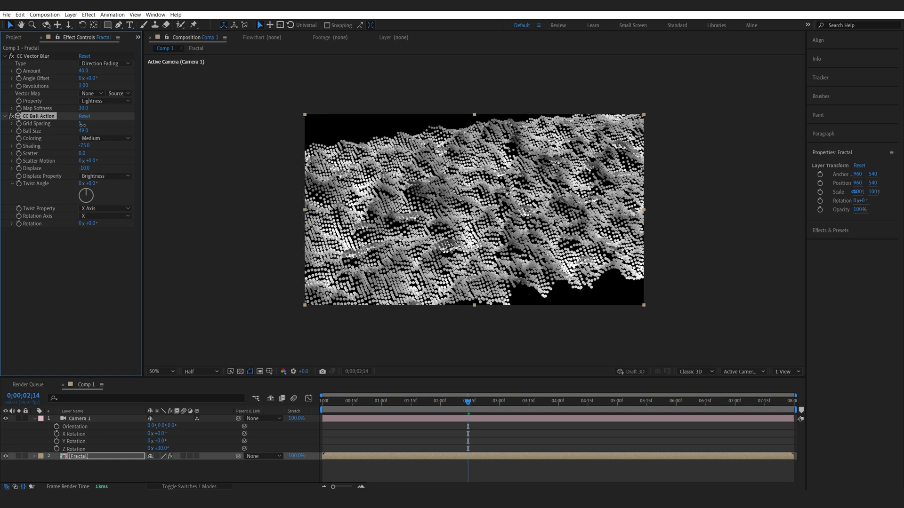
left_click(79, 417)
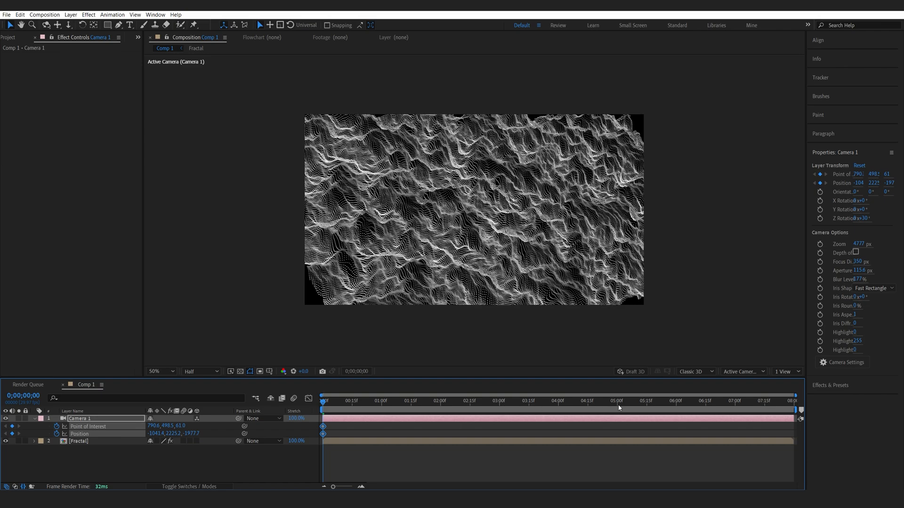
- Keyframe Camera 1's Point of Interest, Position and Z Rotation from 0s to about 5s
left_click(616, 401)
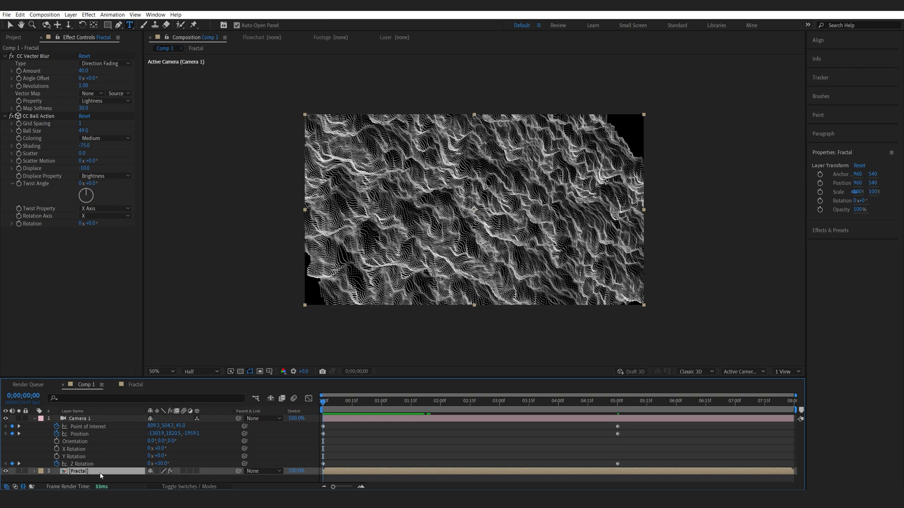
- Add a bold TERRAIN text layer inside the Fractal precomp and return to Comp 1
double_click(78, 471)
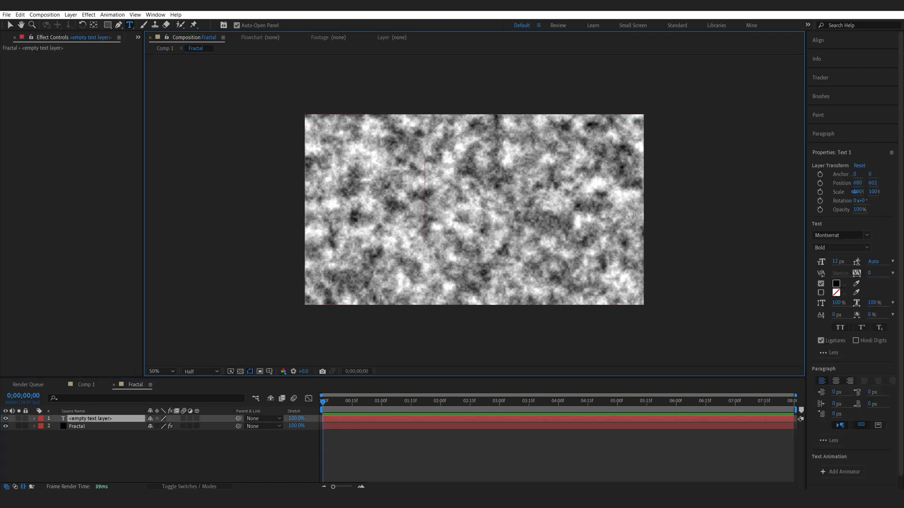
type("TERRAIN")
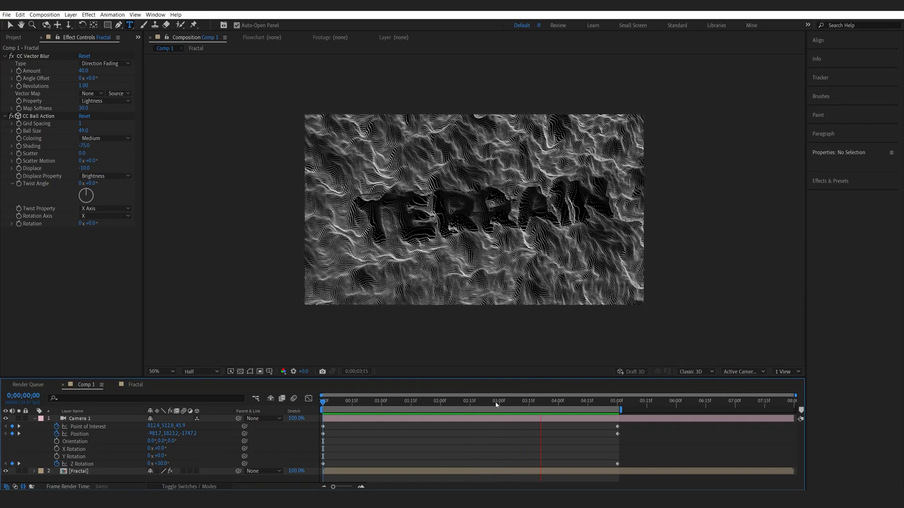
left_click(576, 401)
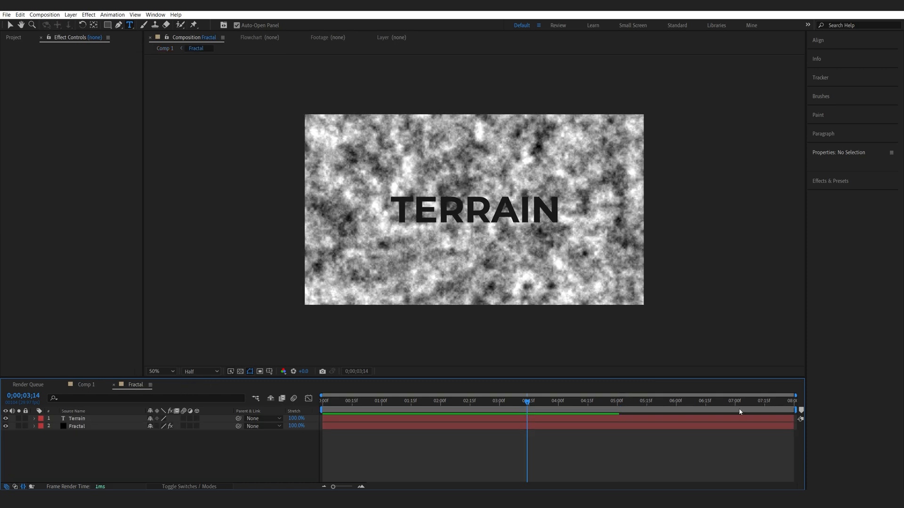
- Set CC Ball Action Ball Size to 140 for a smooth solid surface with TERRAIN carved in
left_click(76, 425)
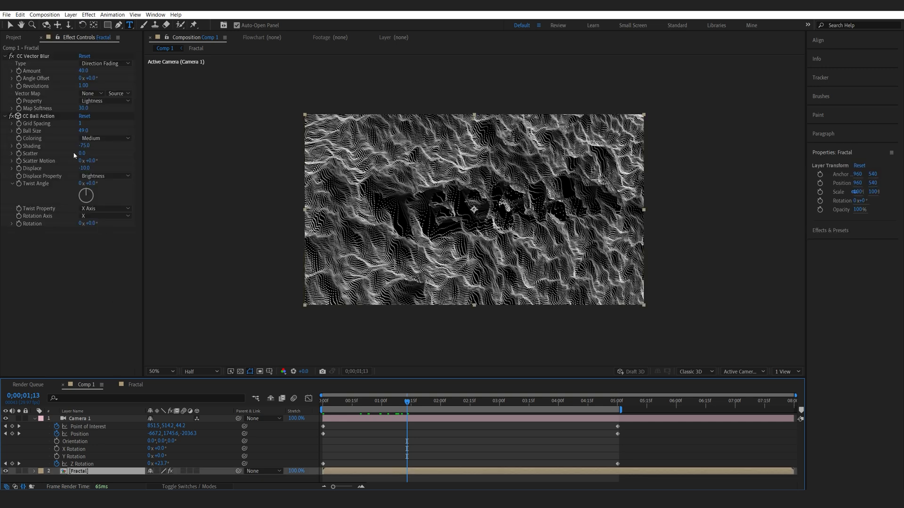
left_click(83, 124)
type("0")
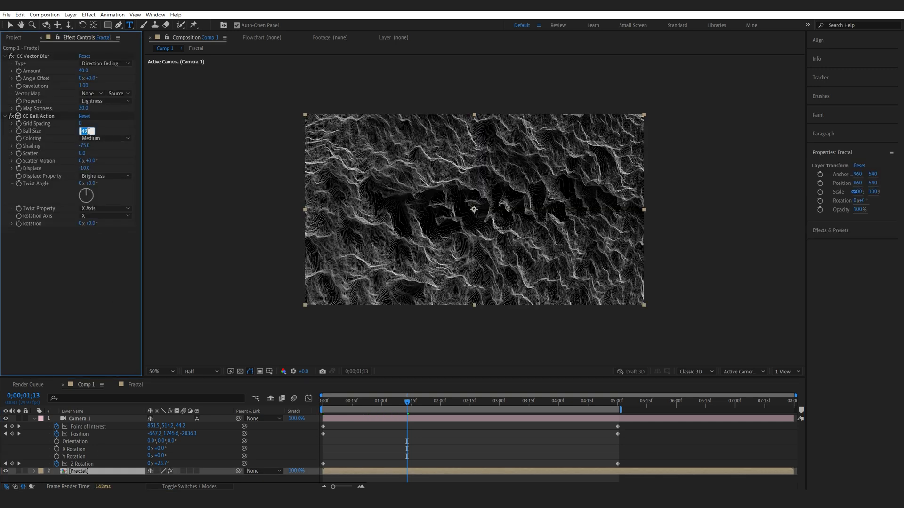
type("140.0")
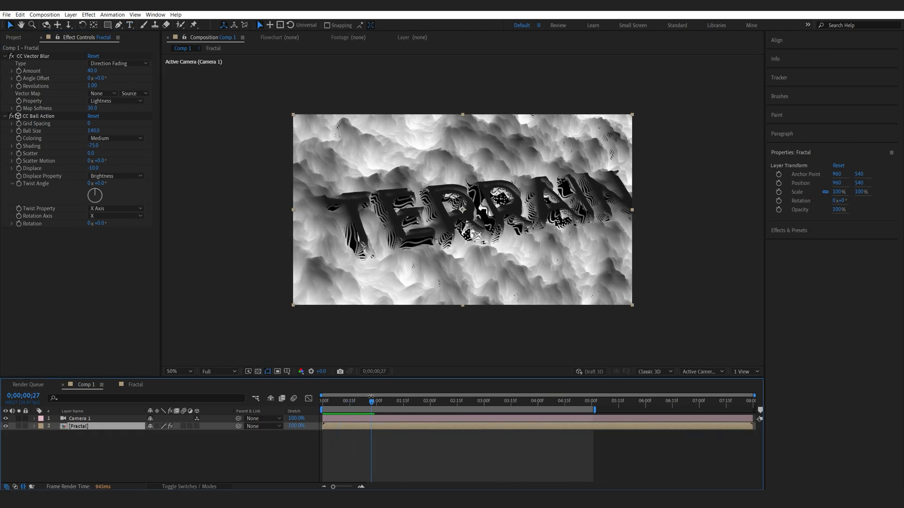
- Apply Colorama to Fractal with the Solarize Blue output-cycle palette
left_click(359, 401)
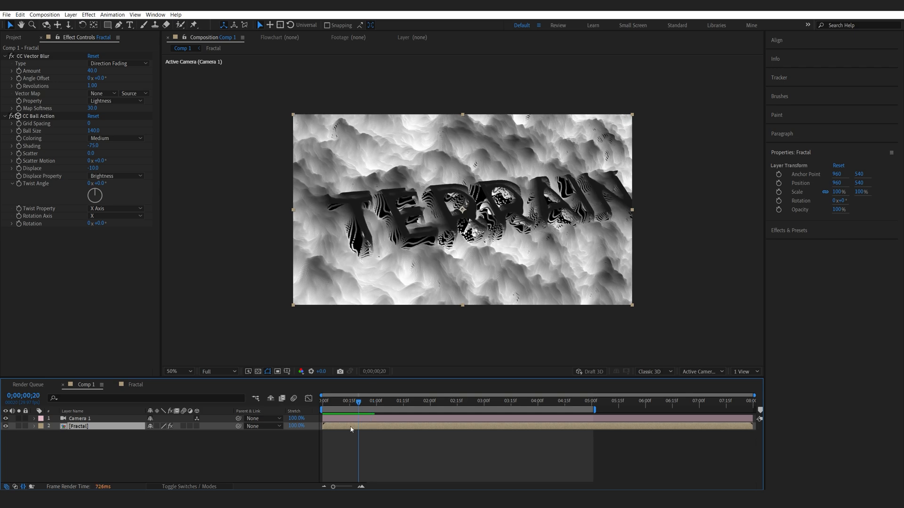
type("colo")
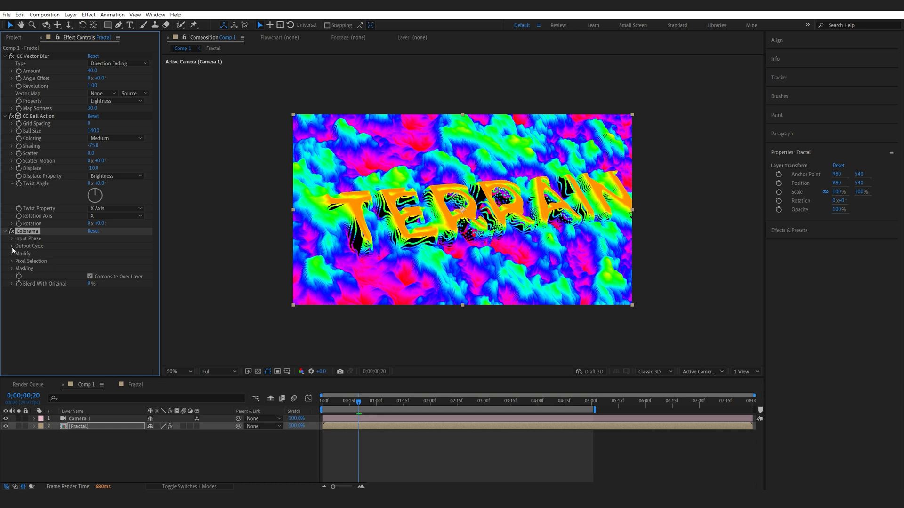
left_click(11, 246)
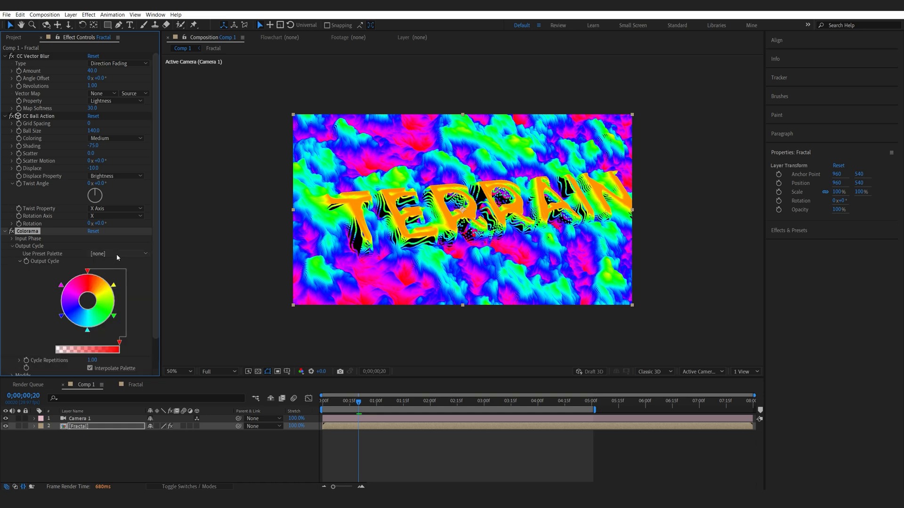
left_click(122, 253)
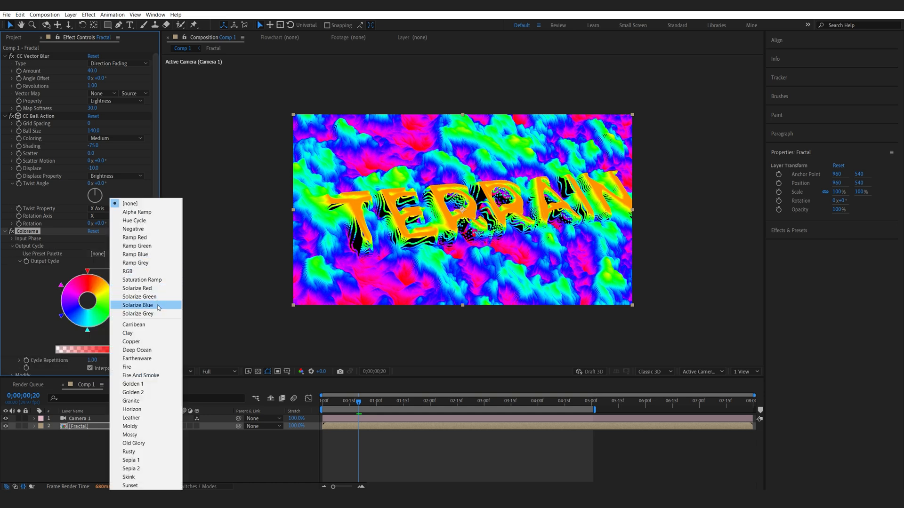
left_click(138, 305)
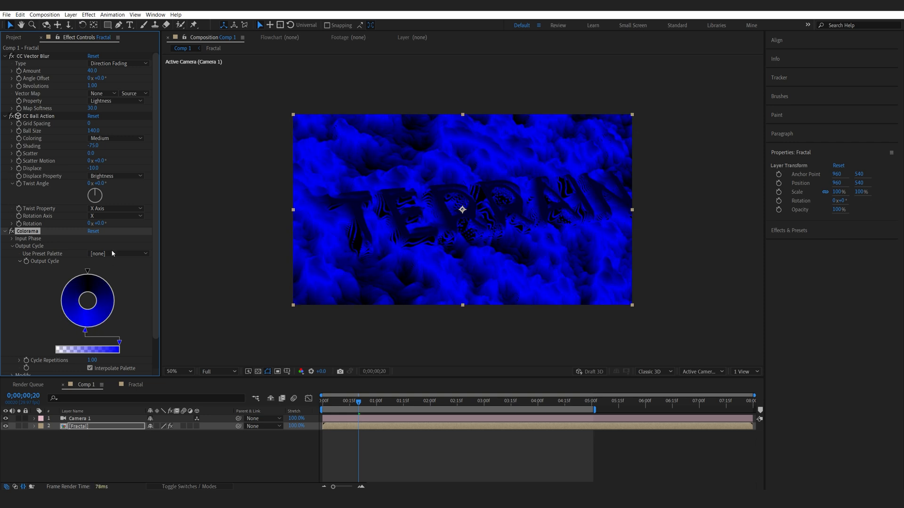
- After trying Fire And Smoke, set Colorama to Solarize Grey with a #5F1AD2 purple output cycle colour
left_click(118, 253)
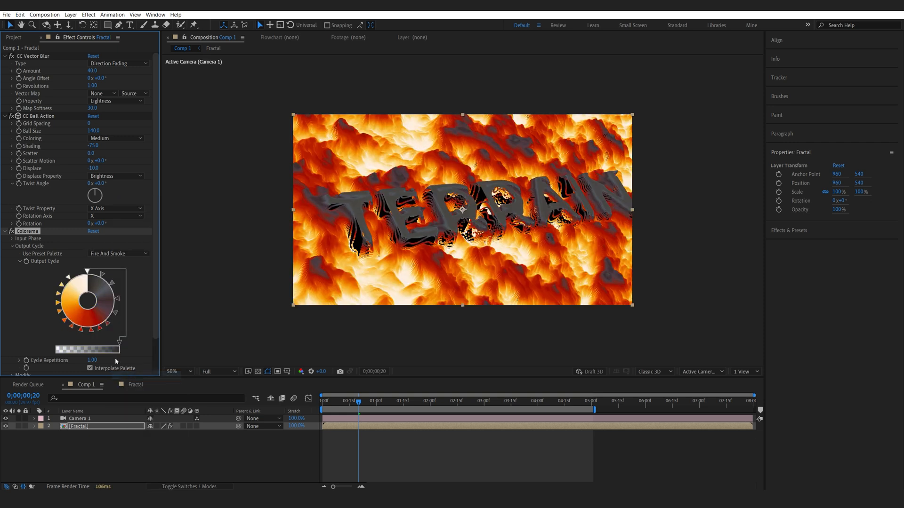
left_click(379, 401)
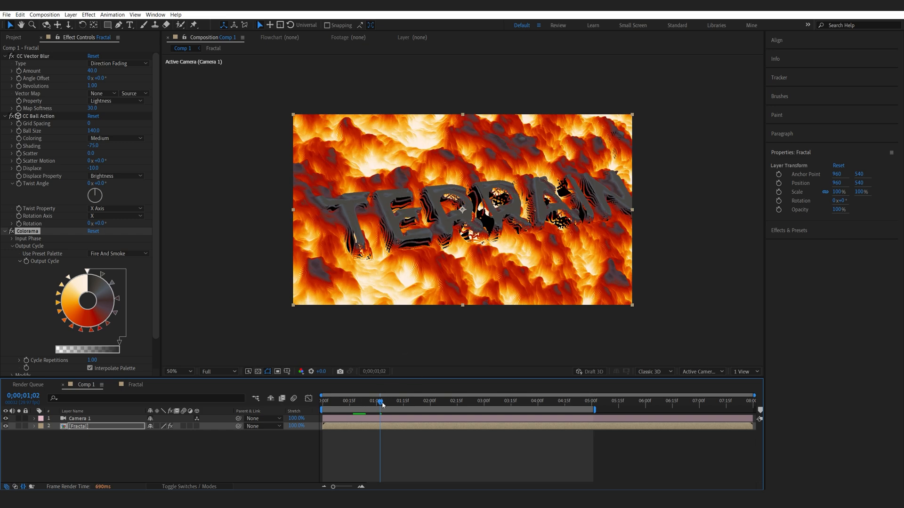
left_click(119, 253)
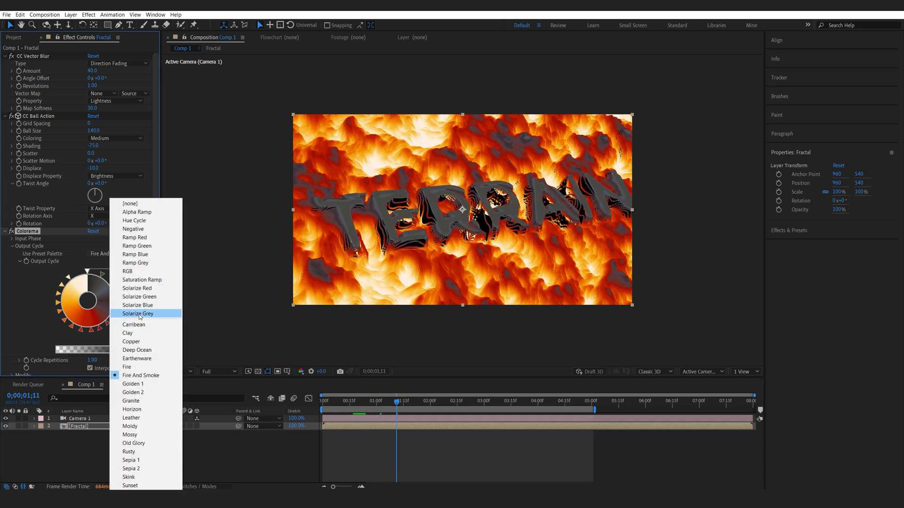
left_click(137, 314)
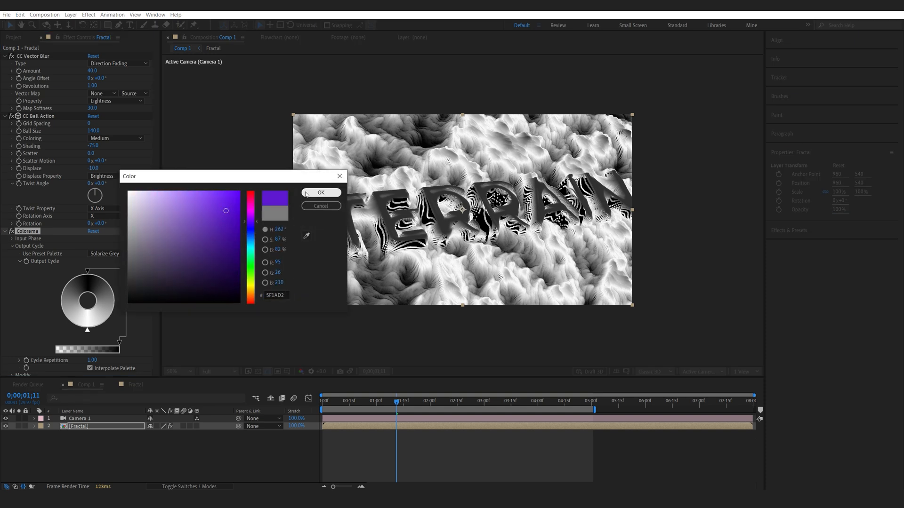
left_click(320, 192)
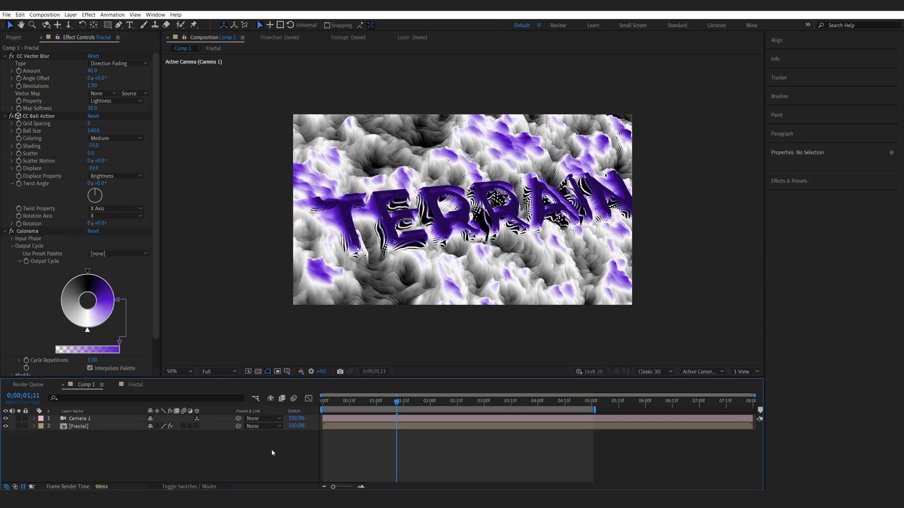